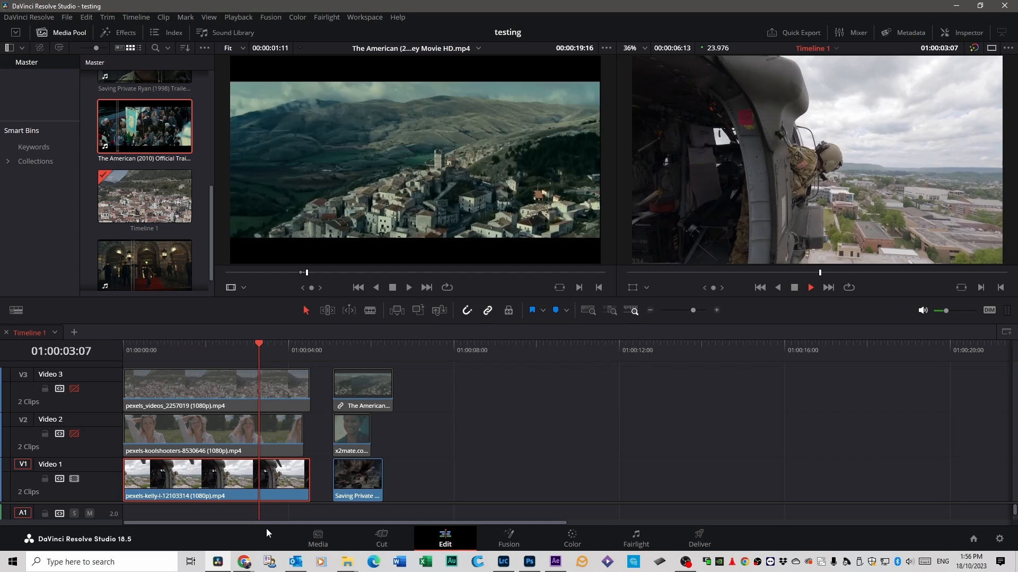
Preview the woman and aerial town stock clips against the trailer sample on the timeline.
{"action": "left_click", "coordinate": [333, 343]}
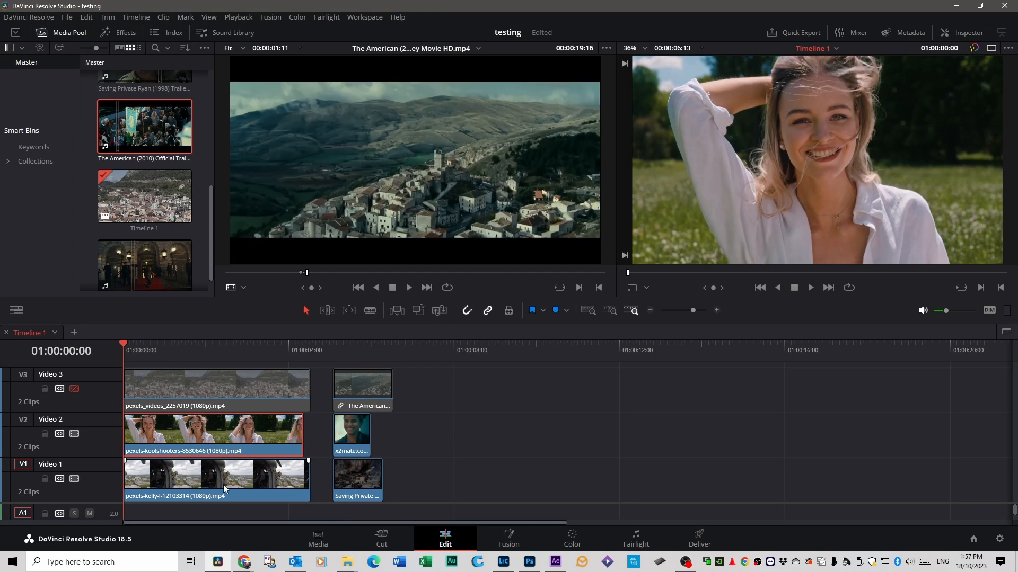
{"action": "left_click", "coordinate": [809, 287]}
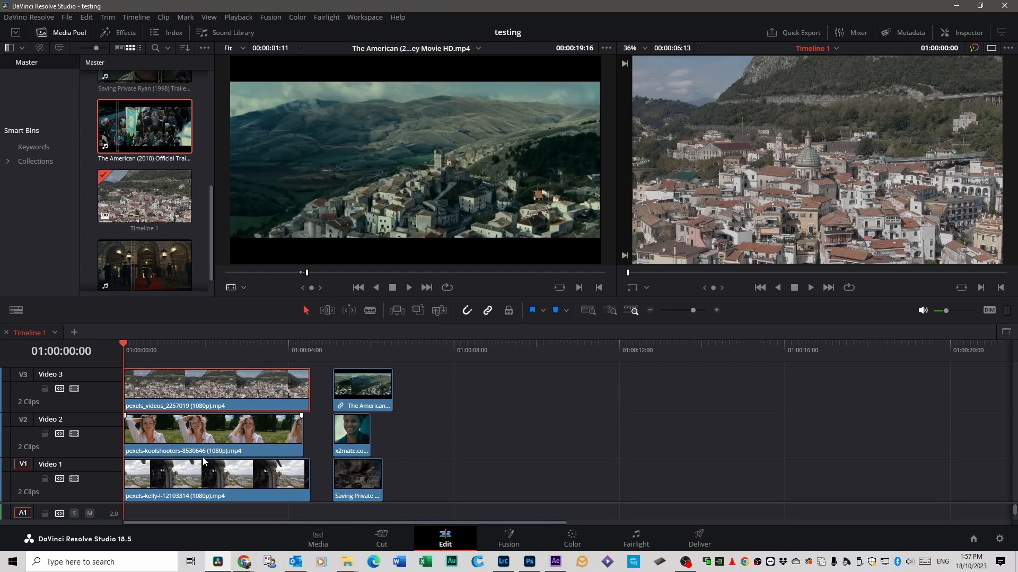
{"action": "left_click", "coordinate": [809, 287]}
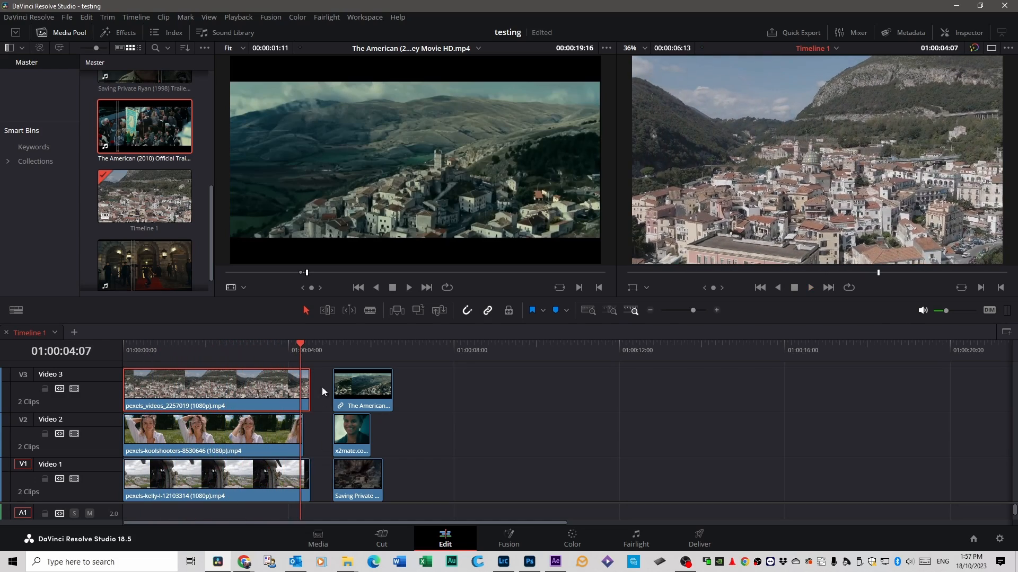
{"action": "left_click", "coordinate": [810, 287]}
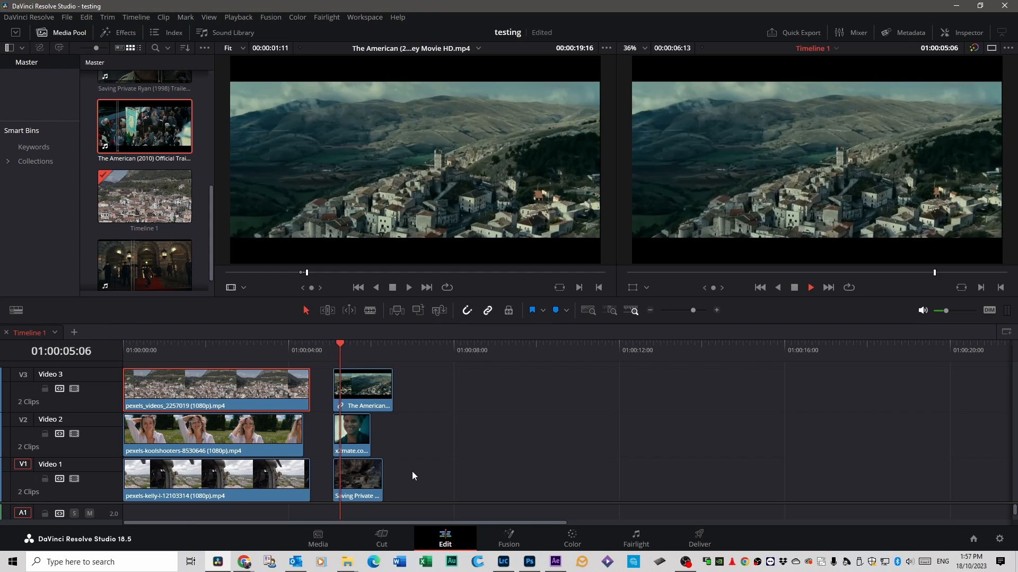
{"action": "left_click", "coordinate": [393, 350]}
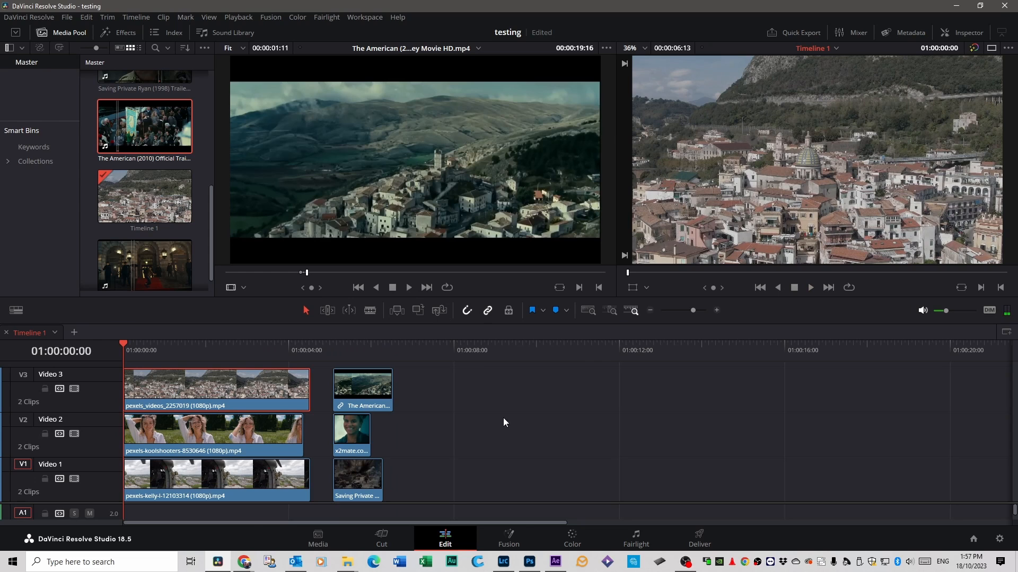
{"action": "left_click", "coordinate": [362, 388]}
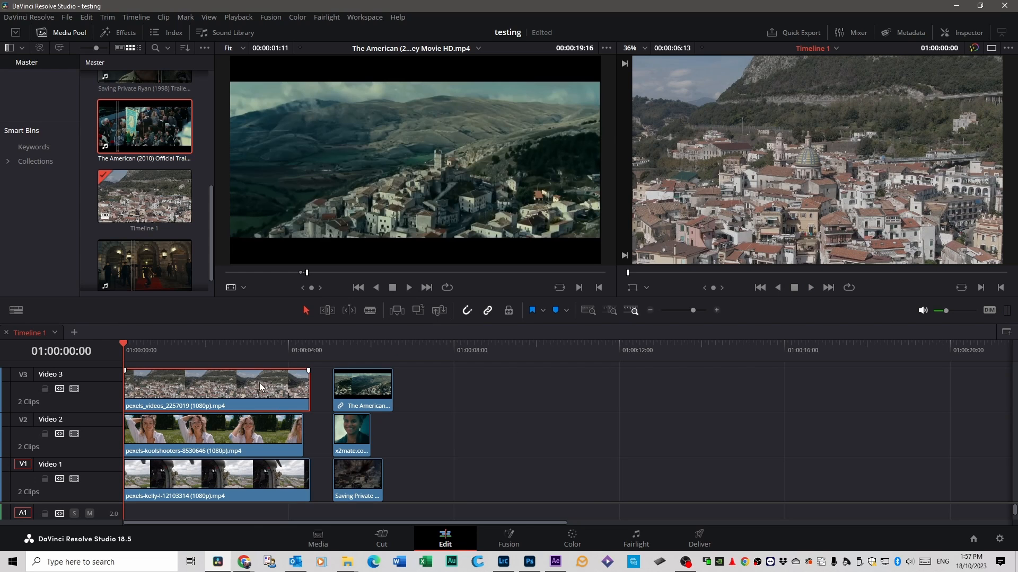
{"action": "mouse_move", "coordinate": [647, 538]}
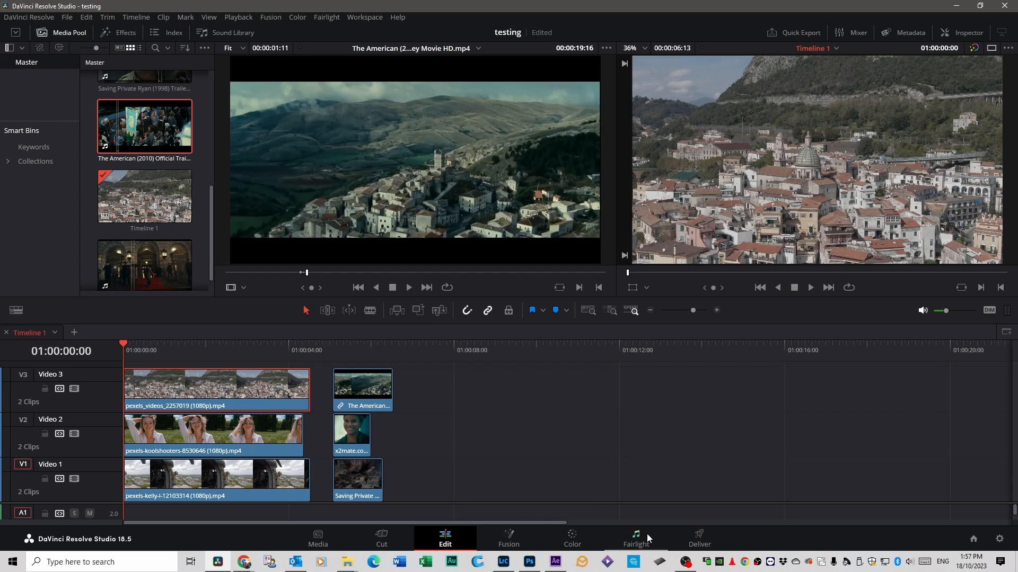
Make the aerial town clip the current shot on the Color page for matching.
{"action": "left_click", "coordinate": [572, 539]}
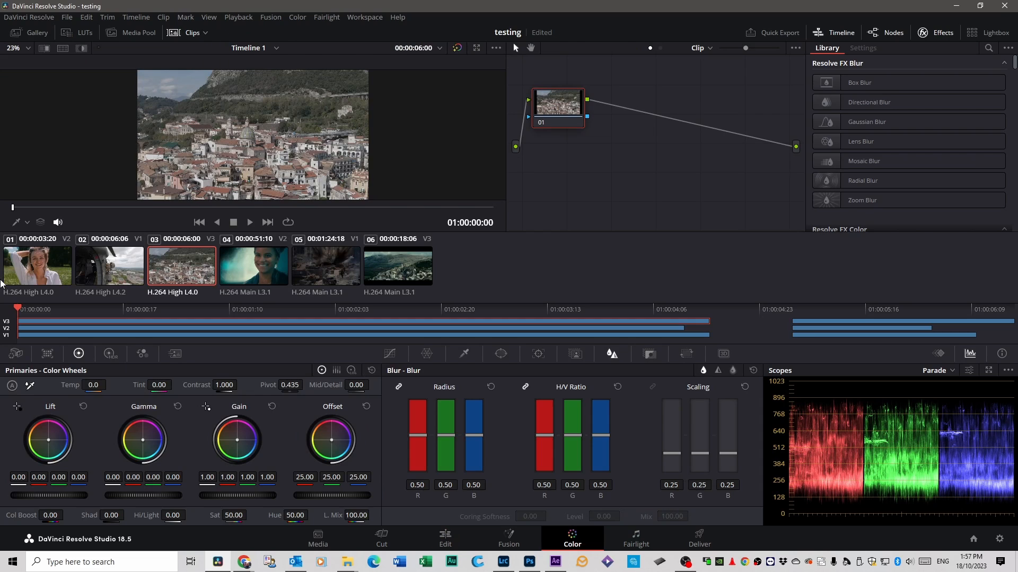
{"action": "mouse_move", "coordinate": [310, 190]}
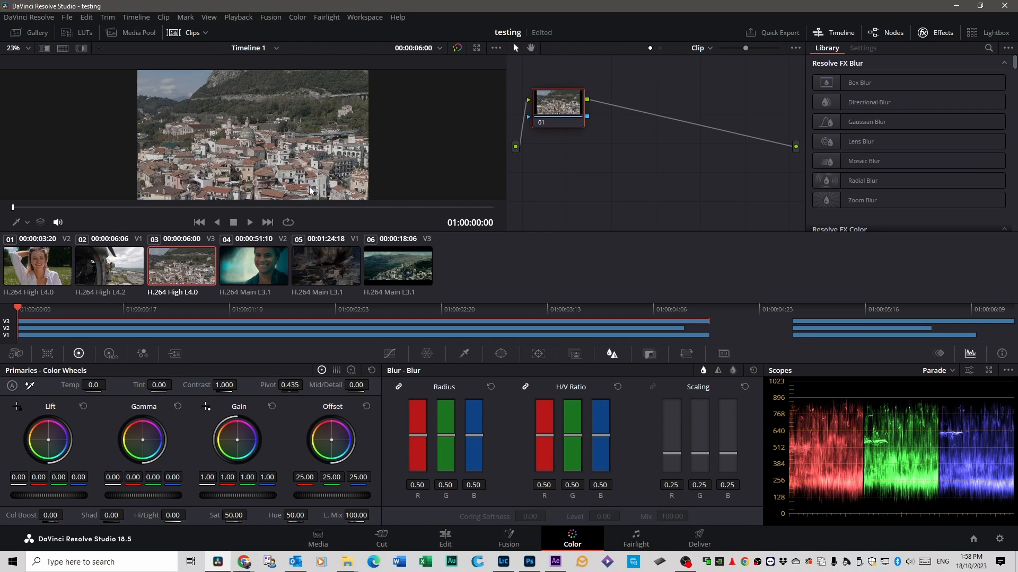
{"action": "mouse_move", "coordinate": [206, 263]}
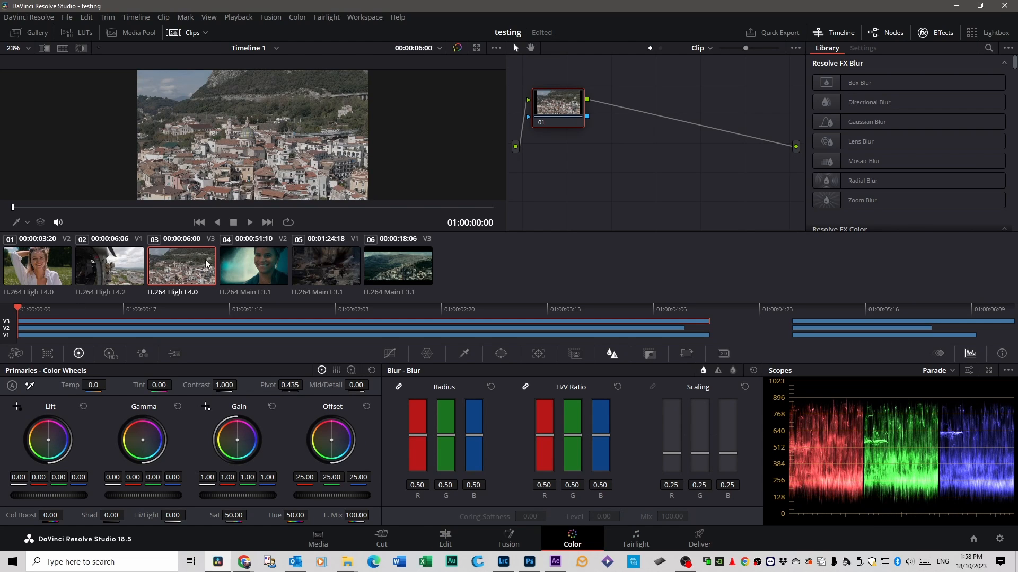
{"action": "left_click", "coordinate": [181, 265]}
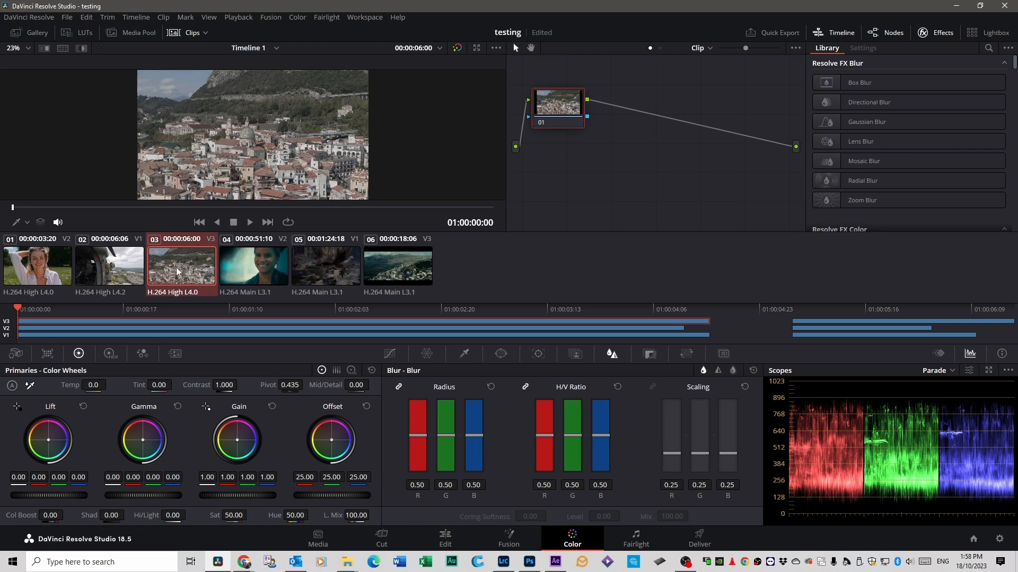
{"action": "mouse_move", "coordinate": [364, 279]}
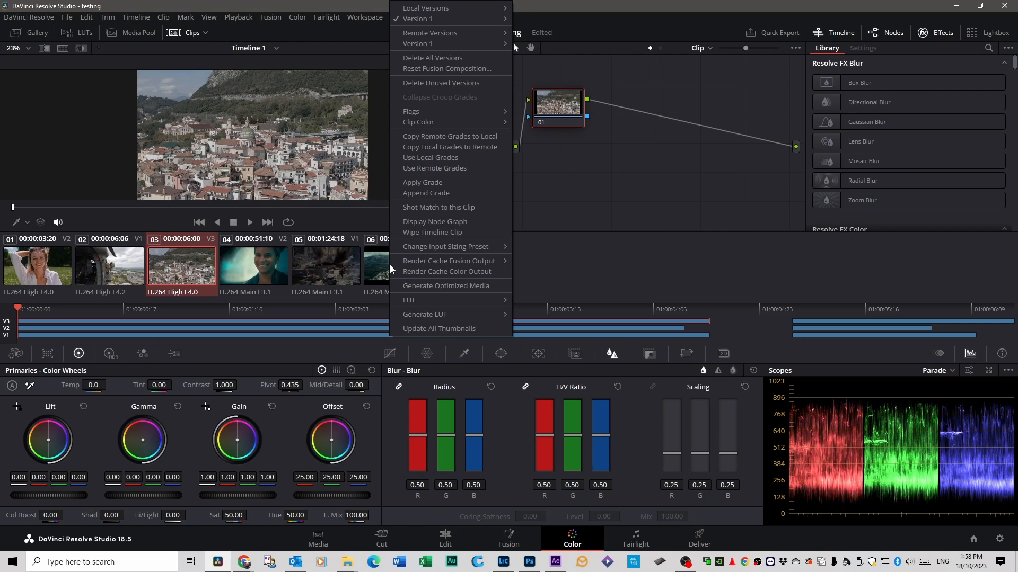
{"action": "mouse_move", "coordinate": [426, 208]}
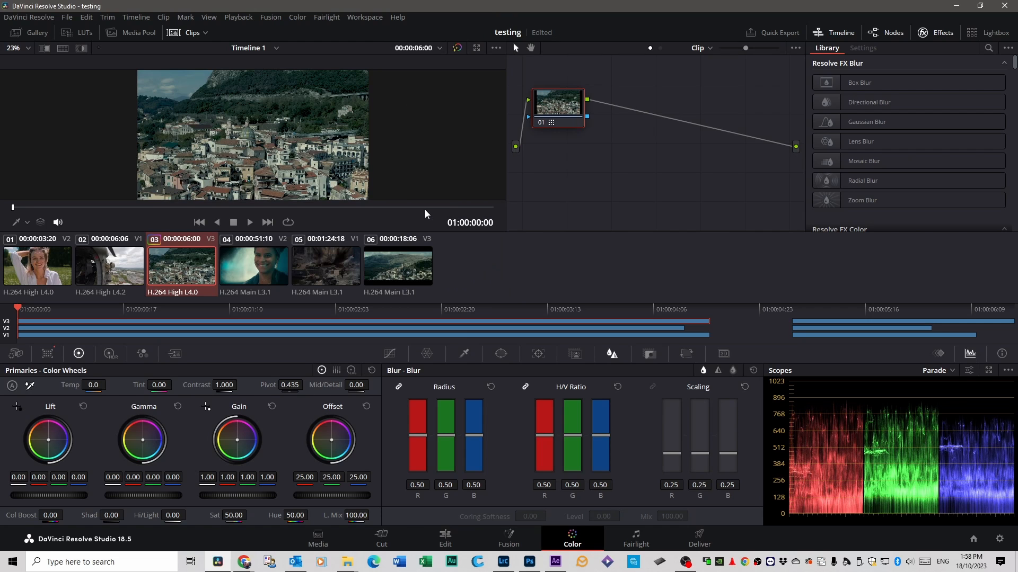
Play back the colour-matched town clip beside the trailer's hillside shot on the Edit page.
{"action": "left_click", "coordinate": [446, 538]}
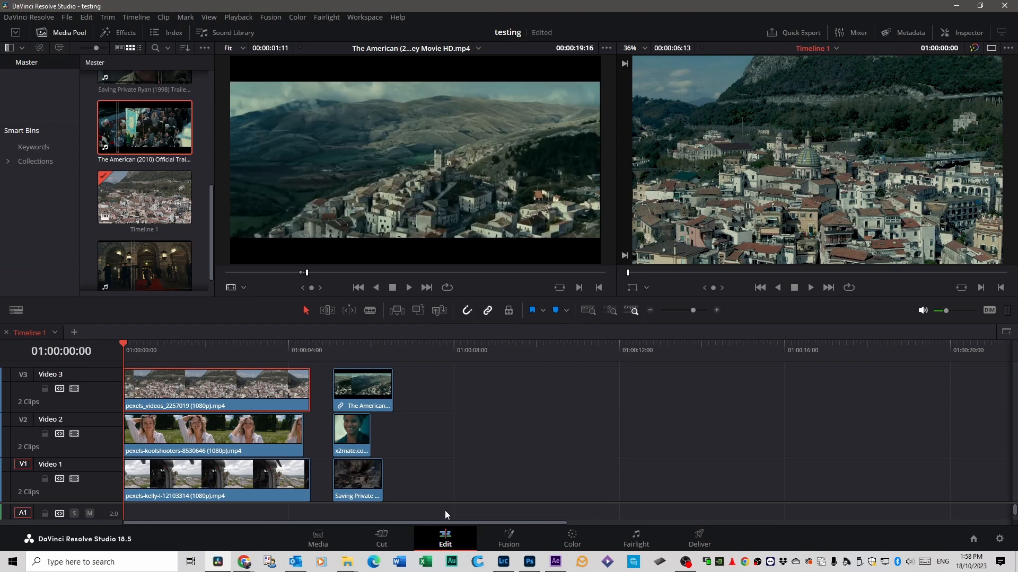
{"action": "left_click", "coordinate": [810, 287]}
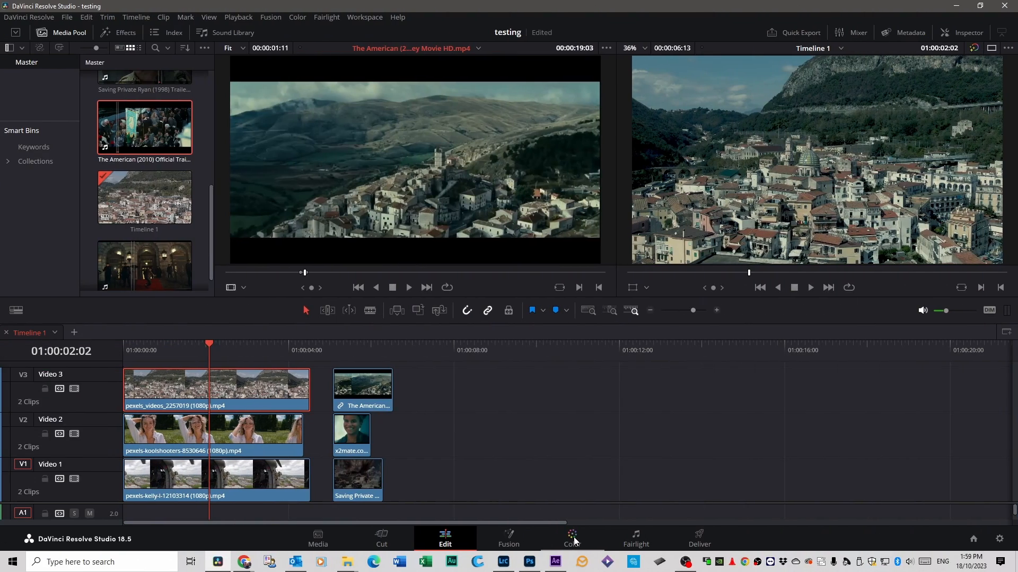
Shot Match the aerial village clip to the trailer reference thumbnail and return to editing.
{"action": "left_click", "coordinate": [572, 537]}
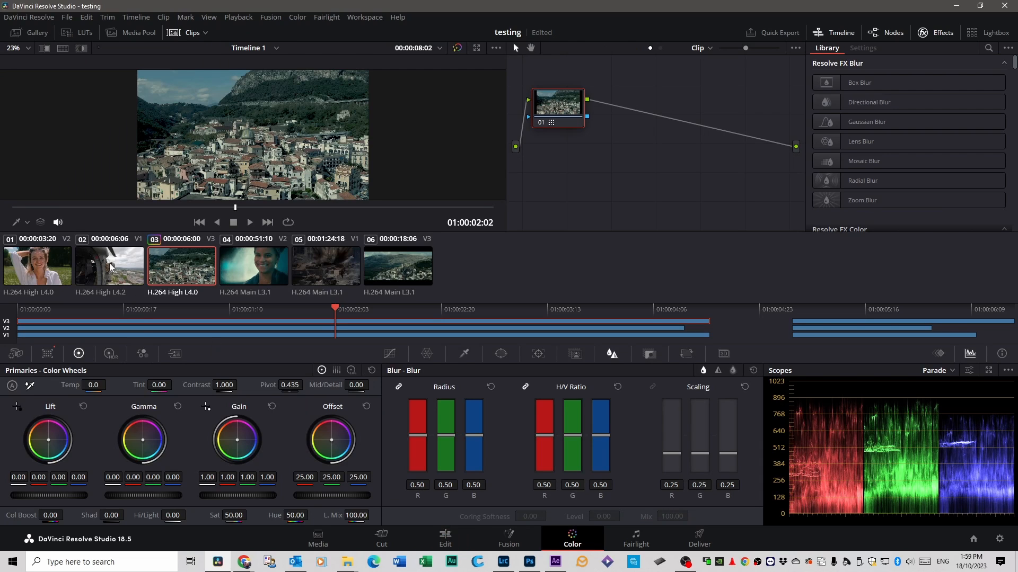
{"action": "left_click", "coordinate": [109, 265]}
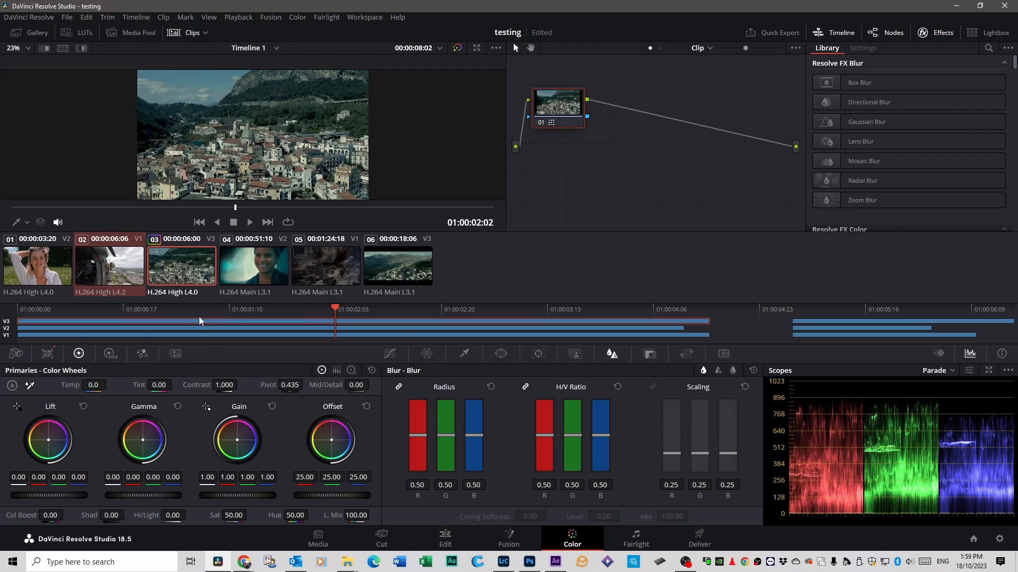
{"action": "mouse_move", "coordinate": [305, 278]}
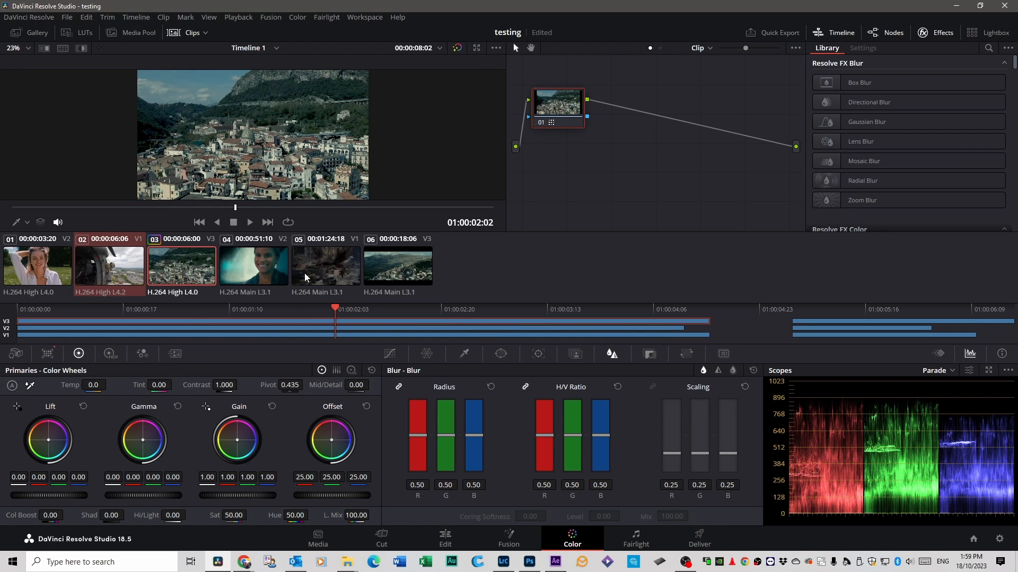
{"action": "right_click", "coordinate": [318, 267]}
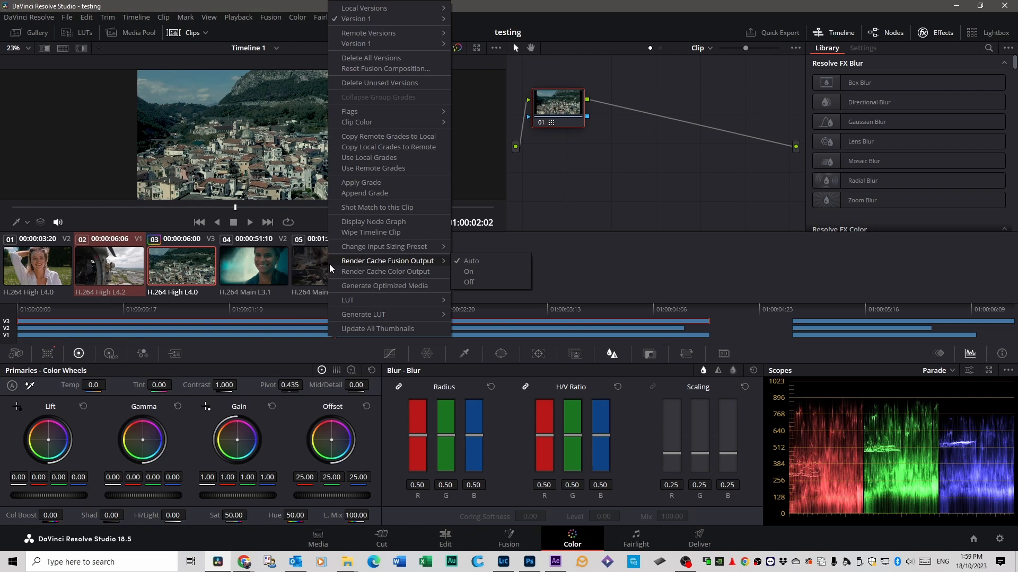
{"action": "mouse_move", "coordinate": [383, 211]}
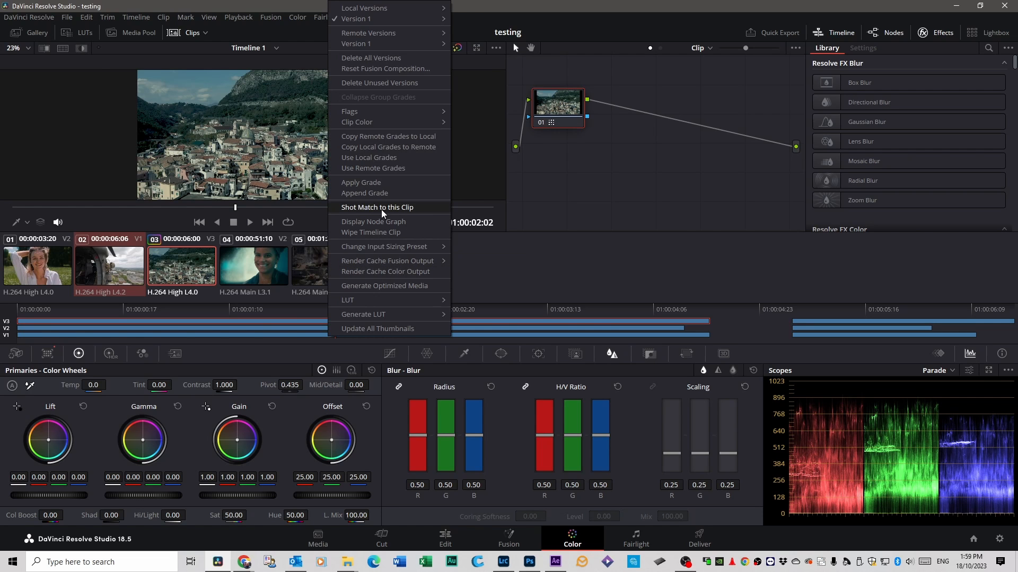
{"action": "left_click", "coordinate": [445, 538]}
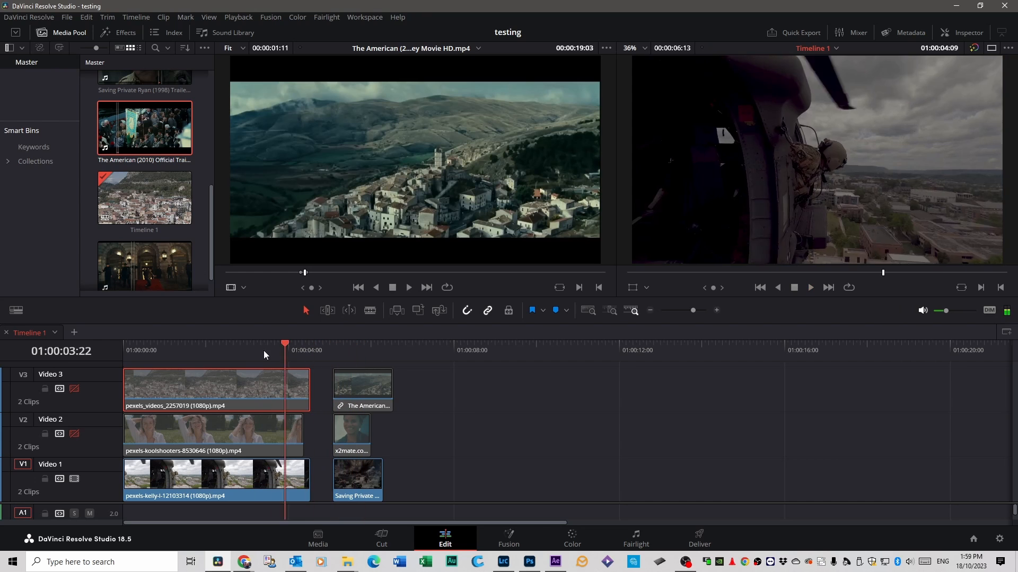
Butt the Saving Private Ryan trailer clip against the helicopter clip on Video 1, then resume grading.
{"action": "left_click", "coordinate": [254, 343]}
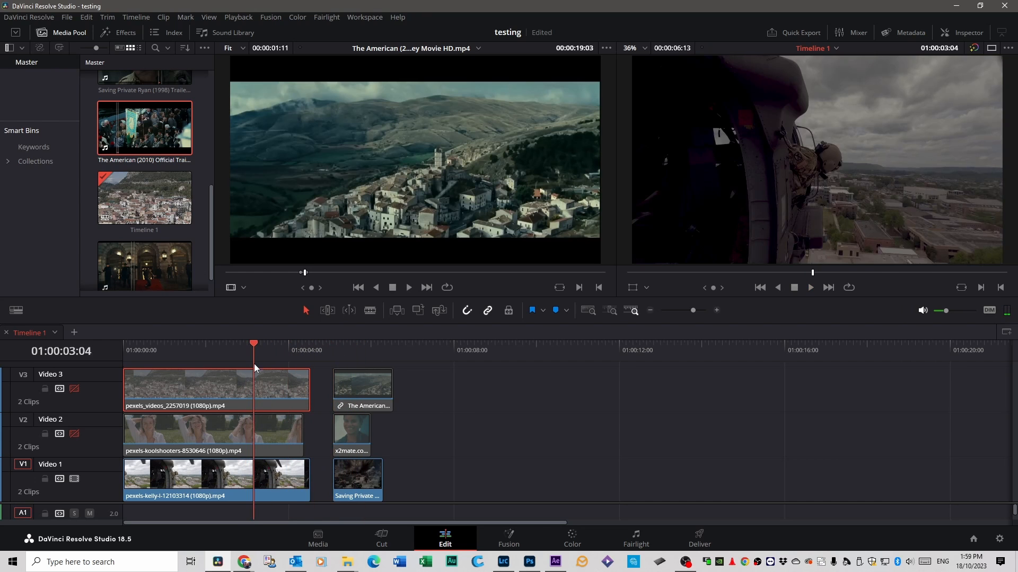
{"action": "left_click", "coordinate": [334, 477]}
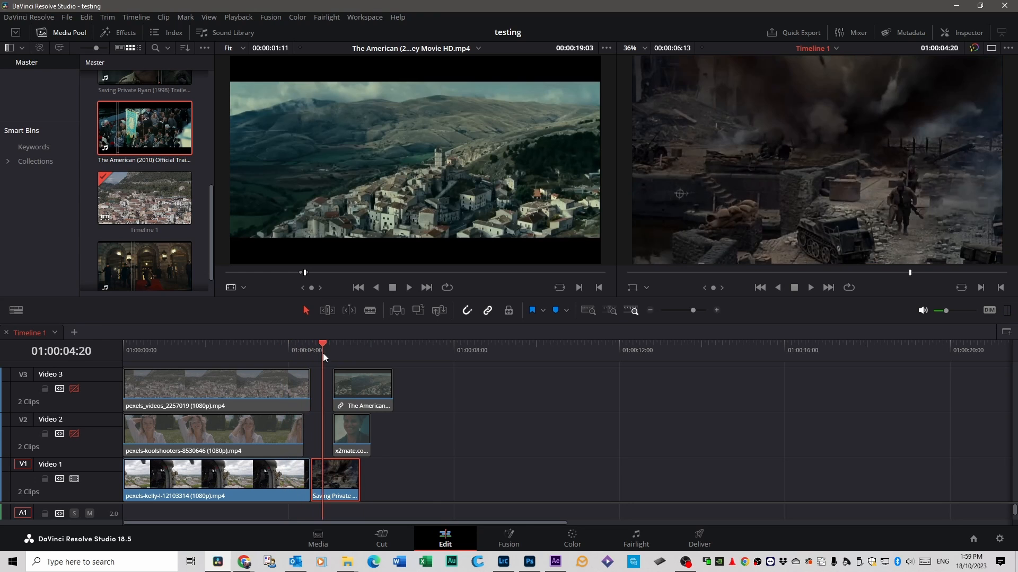
{"action": "left_click", "coordinate": [571, 537]}
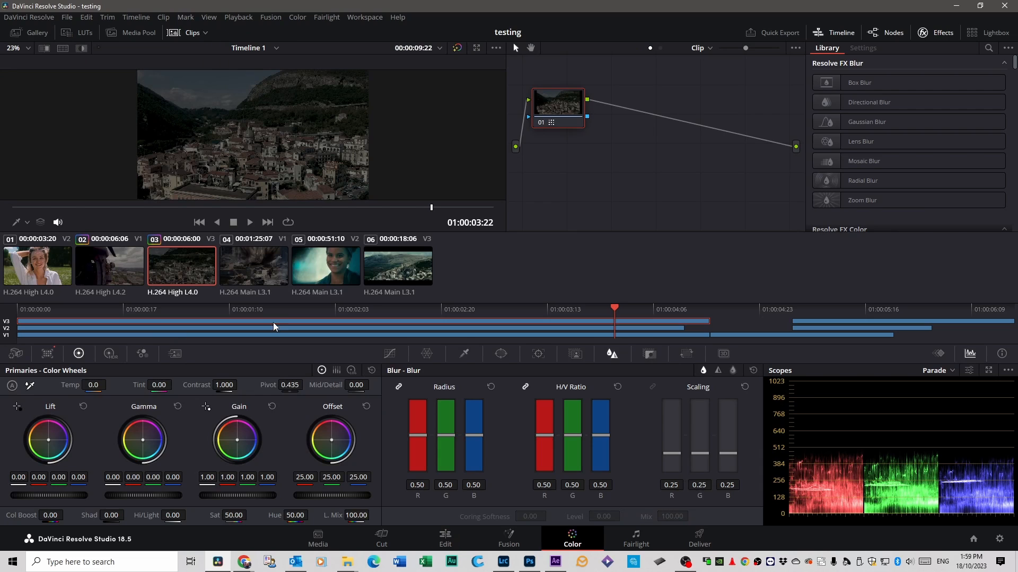
{"action": "mouse_move", "coordinate": [39, 272]}
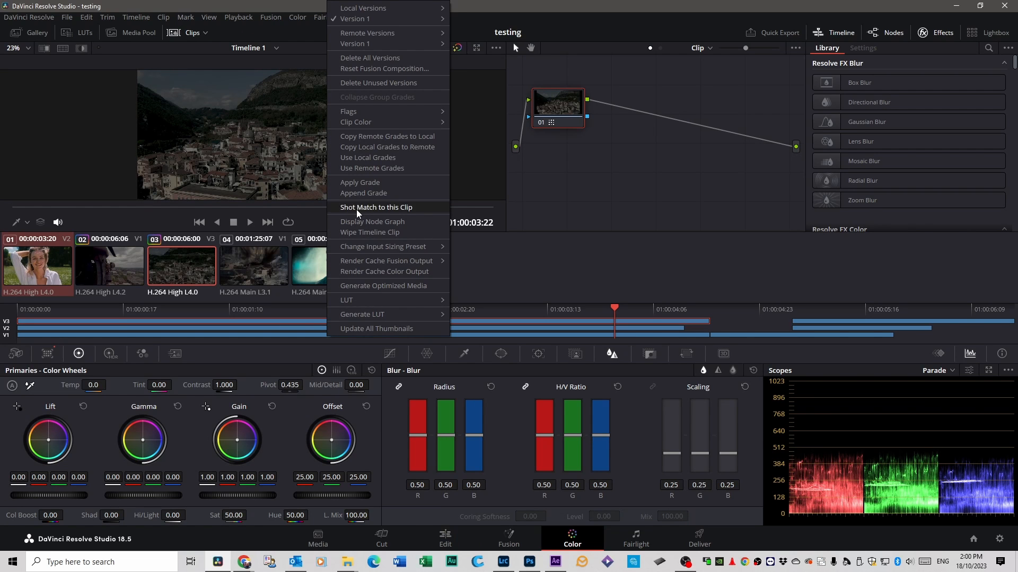
Shot Match the woman-in-field clip to the smiling-woman trailer shot.
{"action": "left_click", "coordinate": [444, 537]}
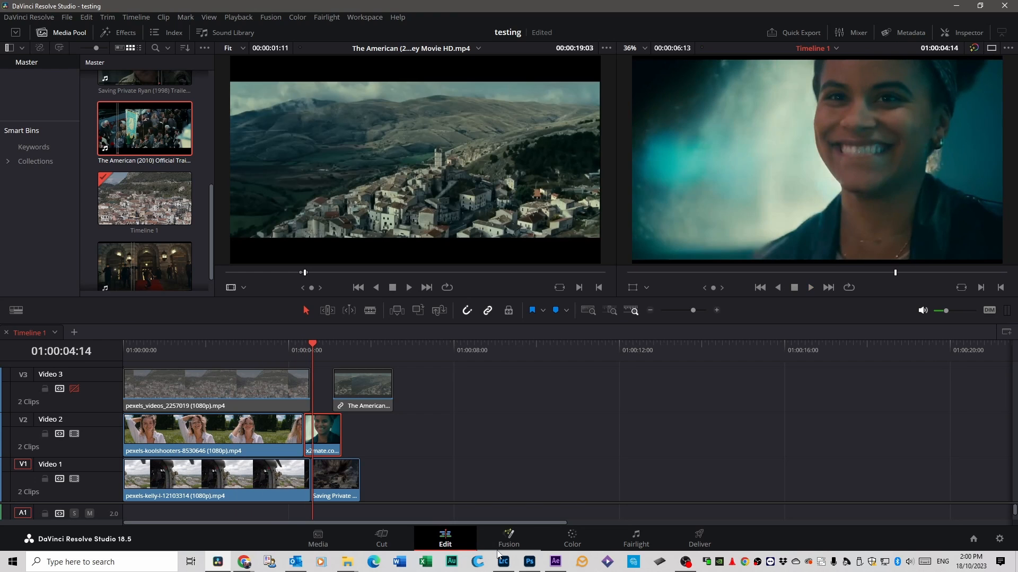
Set the woman clip's Shadows to 41.50 and Highlights to -22.50, then filter the clip strip to V3.
{"action": "left_click", "coordinate": [572, 538]}
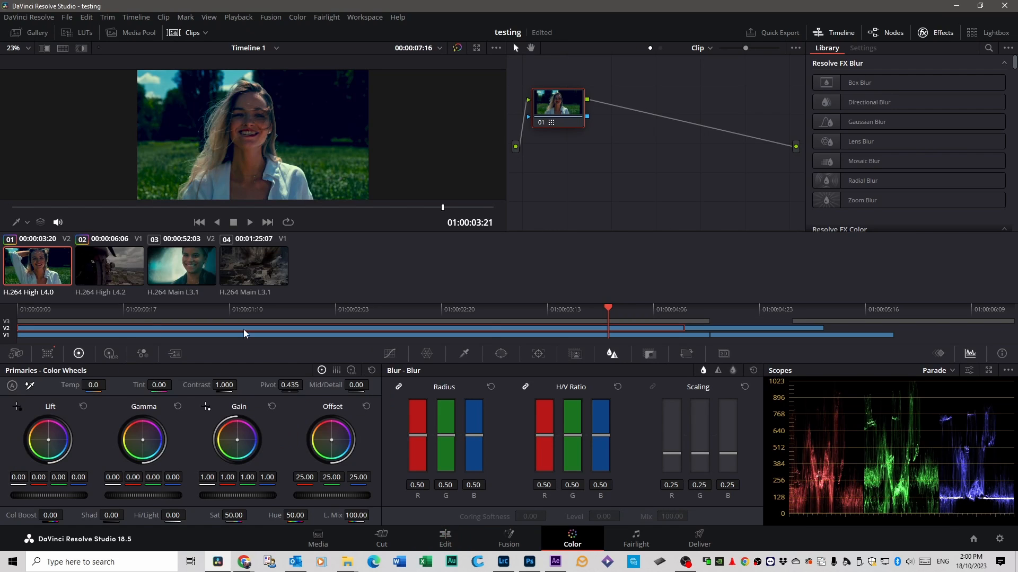
{"action": "mouse_move", "coordinate": [592, 300]}
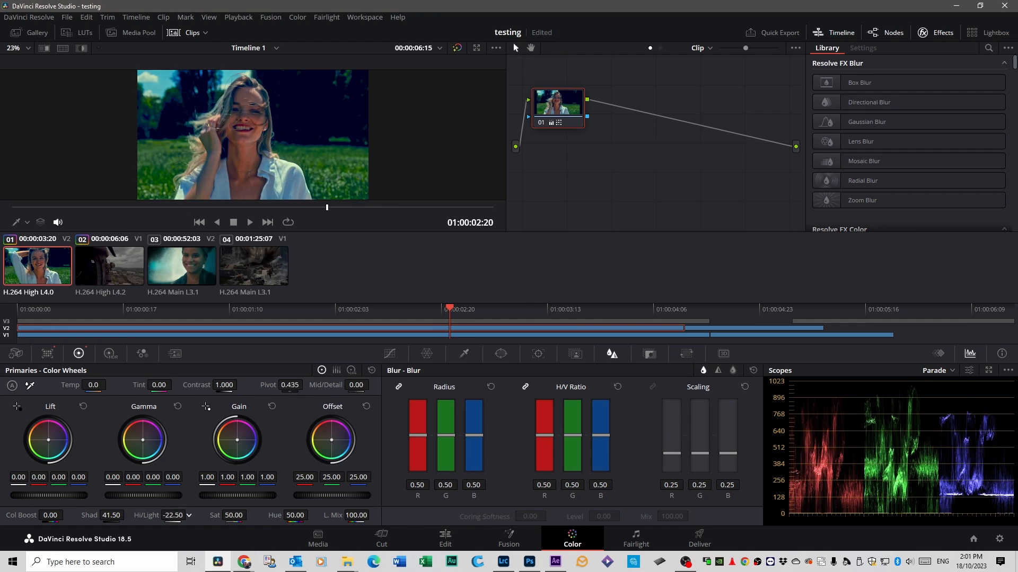
{"action": "left_click", "coordinate": [525, 309]}
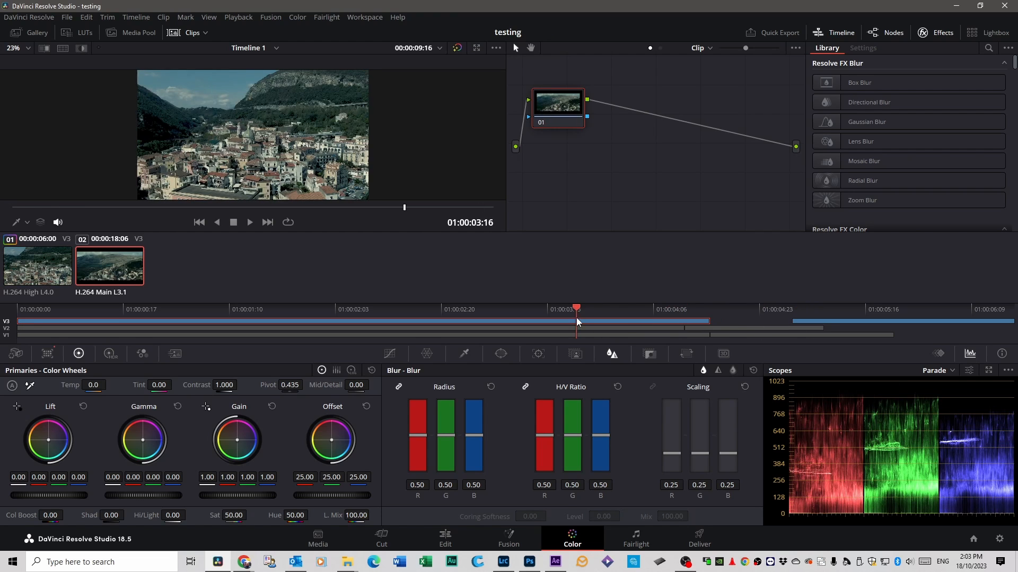
Scrub through the hilltop-town trailer clip on V3 with the aerial village clip current.
{"action": "left_click", "coordinate": [37, 265]}
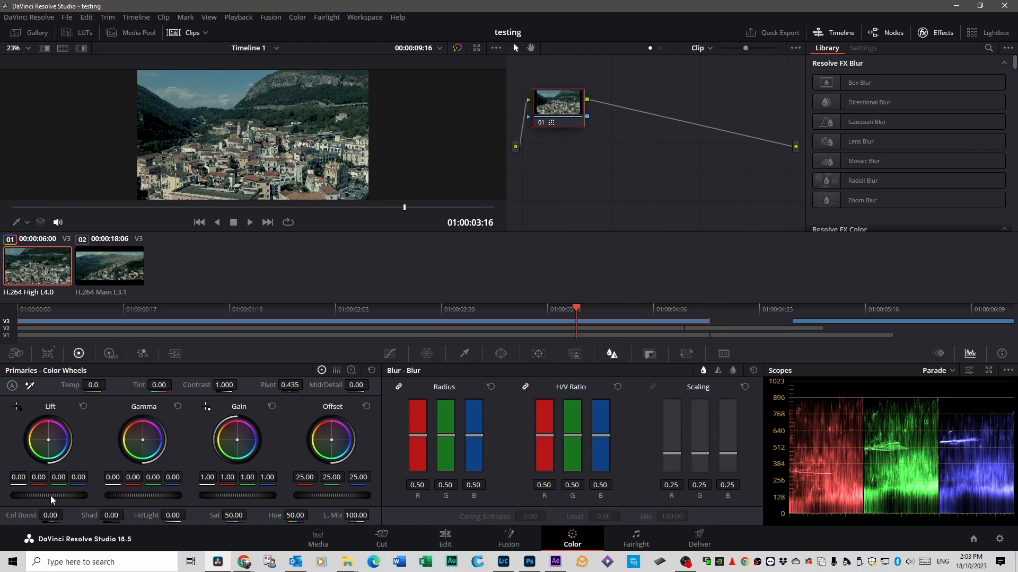
{"action": "left_click_drag", "start_coordinate": [59, 495], "coordinate": [51, 495]}
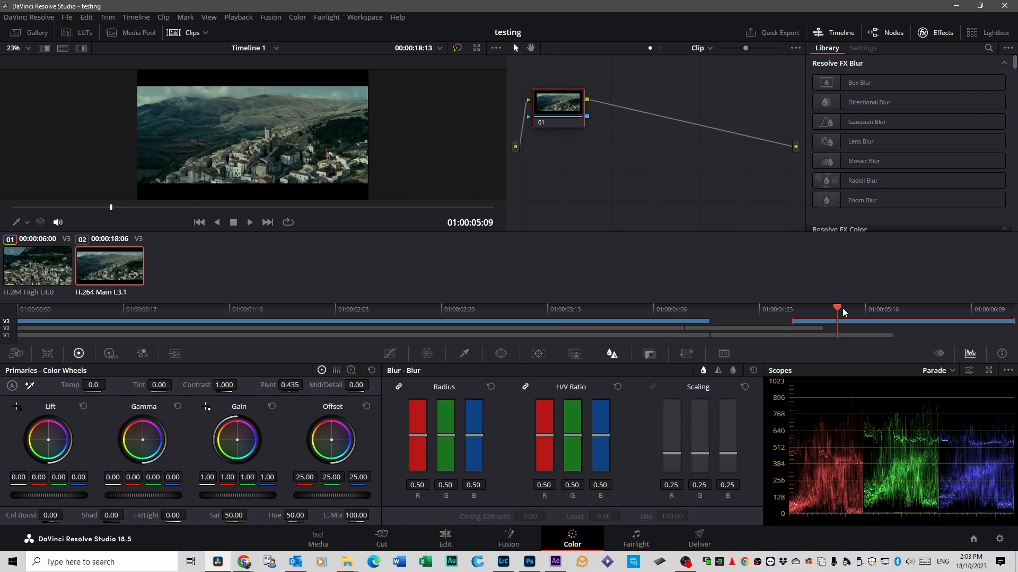
{"action": "left_click_drag", "start_coordinate": [837, 308], "coordinate": [798, 308]}
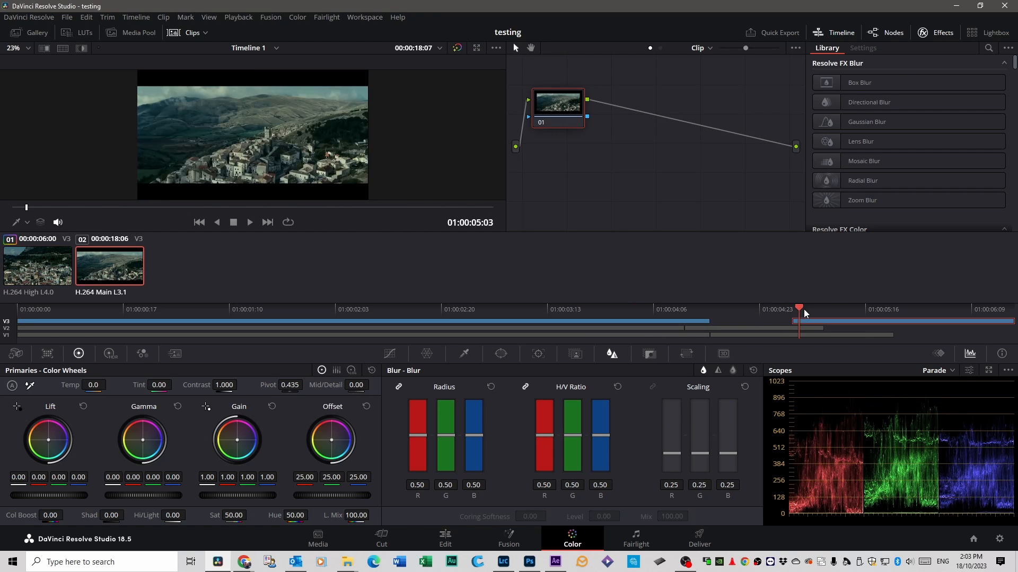